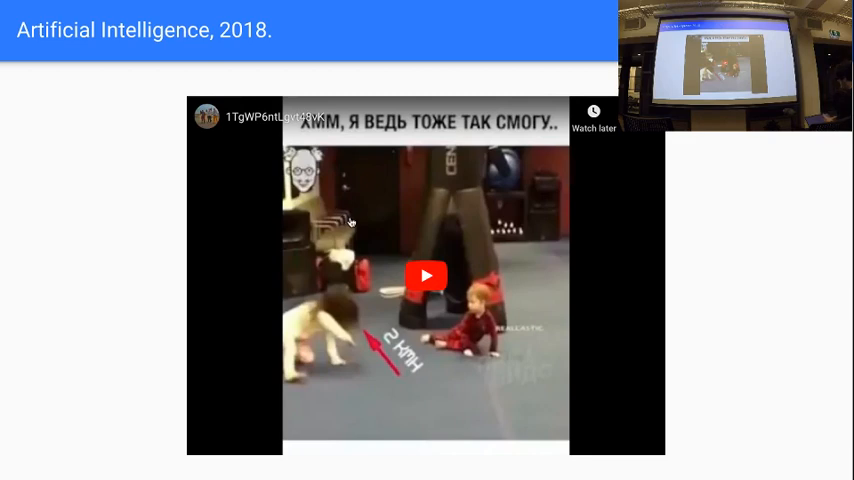
Start the embedded dog and toddler clip on the 'Artificial Intelligence, 2018' slide
click(426, 276)
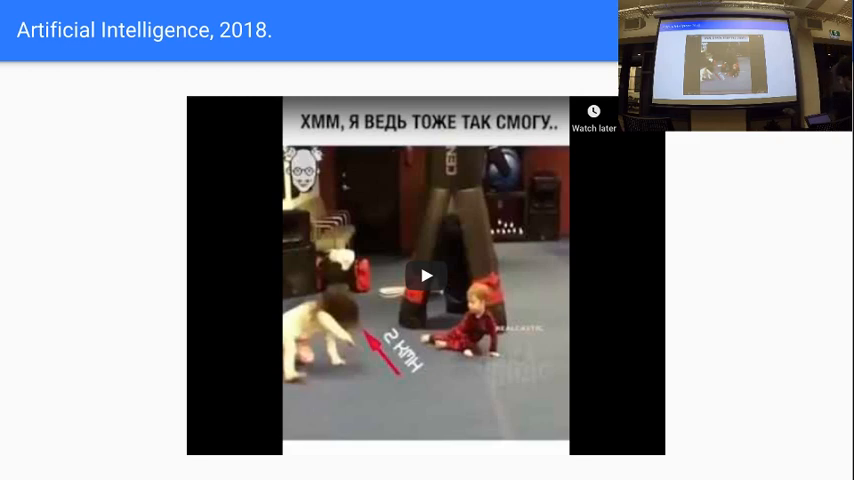
Advance one slide to the 'Follow me on twitter' slide with the Twitter profile link
key(Right)
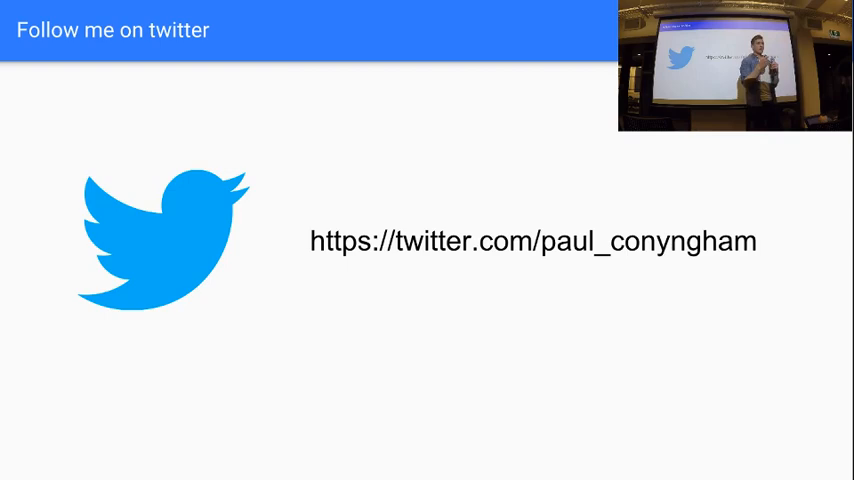
Advance to the 'DQN playing various Atari 2600 games' slide with its embedded video
key(Right)
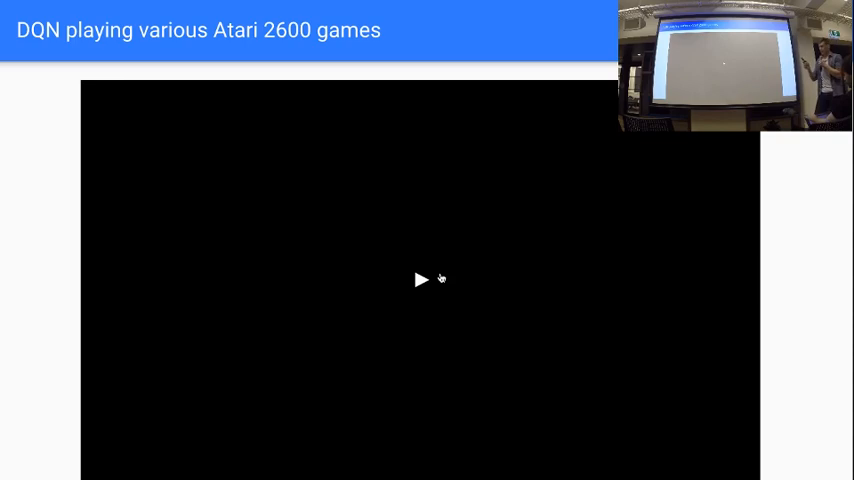
Play the DQN Atari 2600 games video, then advance to the 'DQN going superhuman.' slide
click(420, 280)
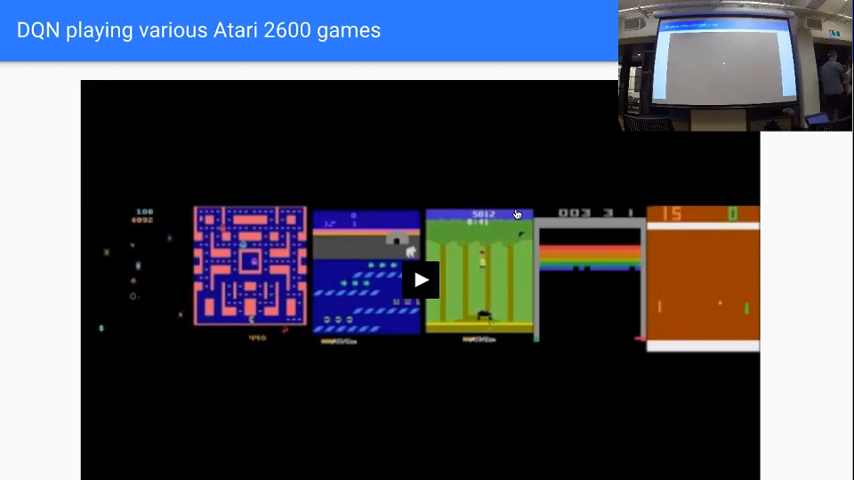
mouse_move(510, 215)
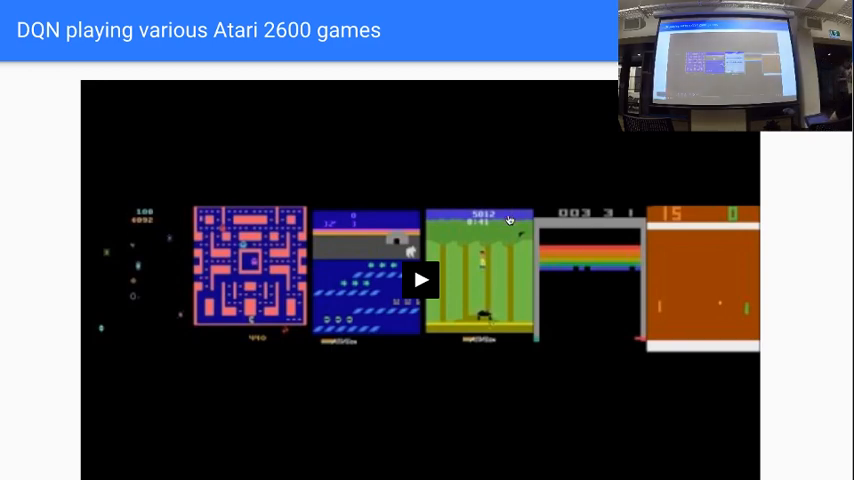
click(420, 280)
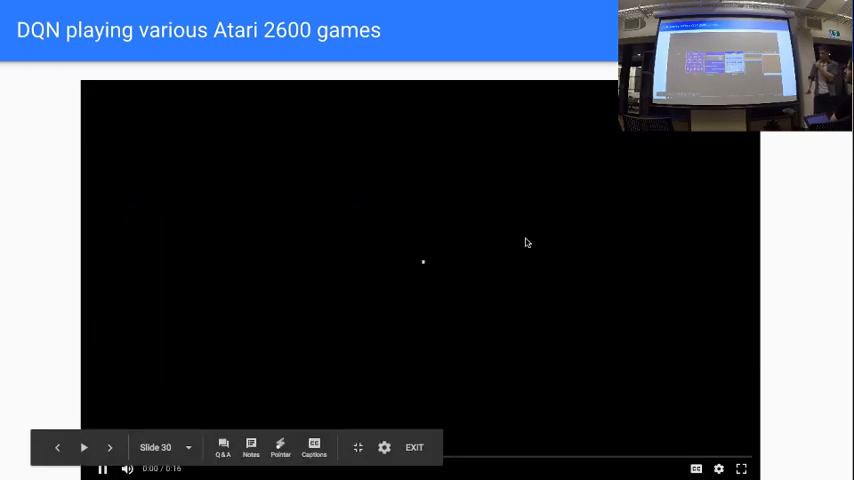
click(83, 447)
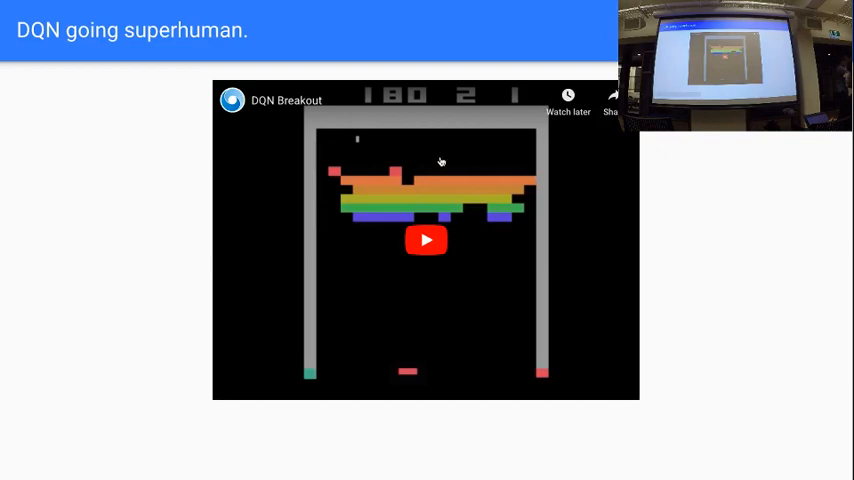
Start the DQN Breakout video on the 'DQN going superhuman.' slide
click(425, 240)
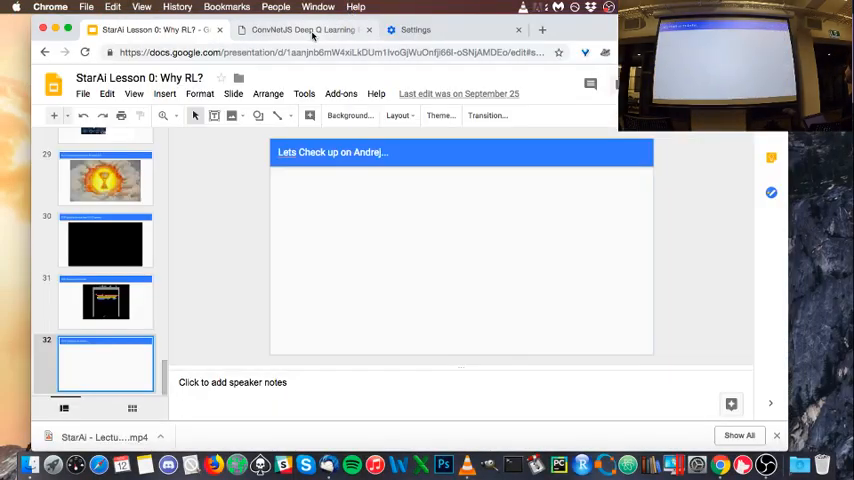
click(302, 29)
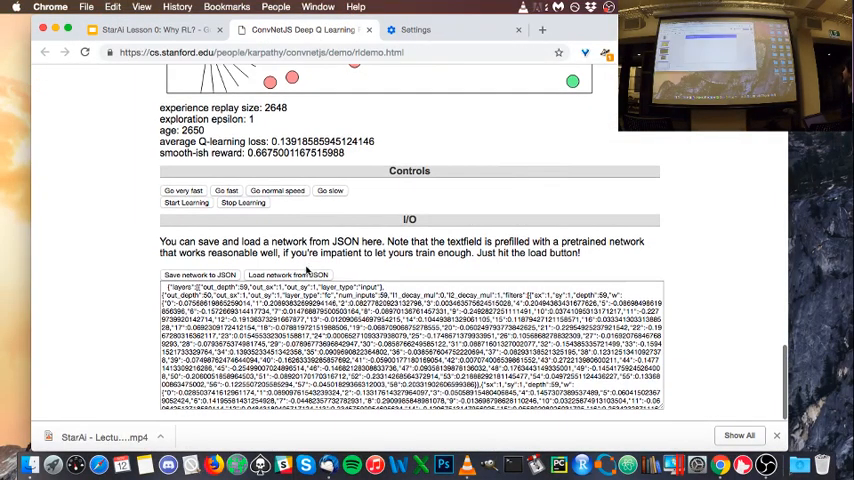
scroll(up, 3)
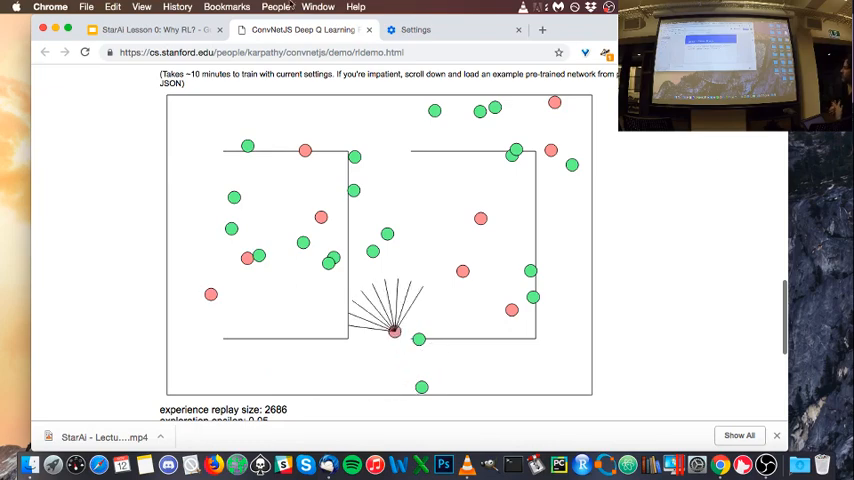
click(150, 29)
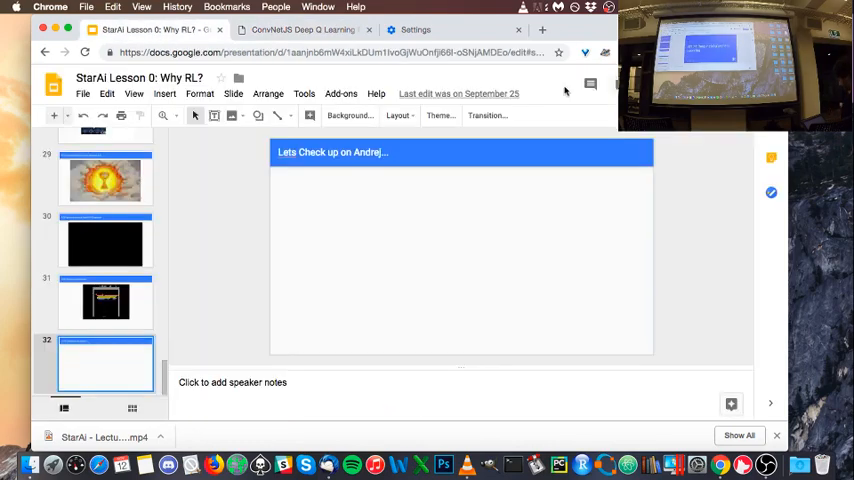